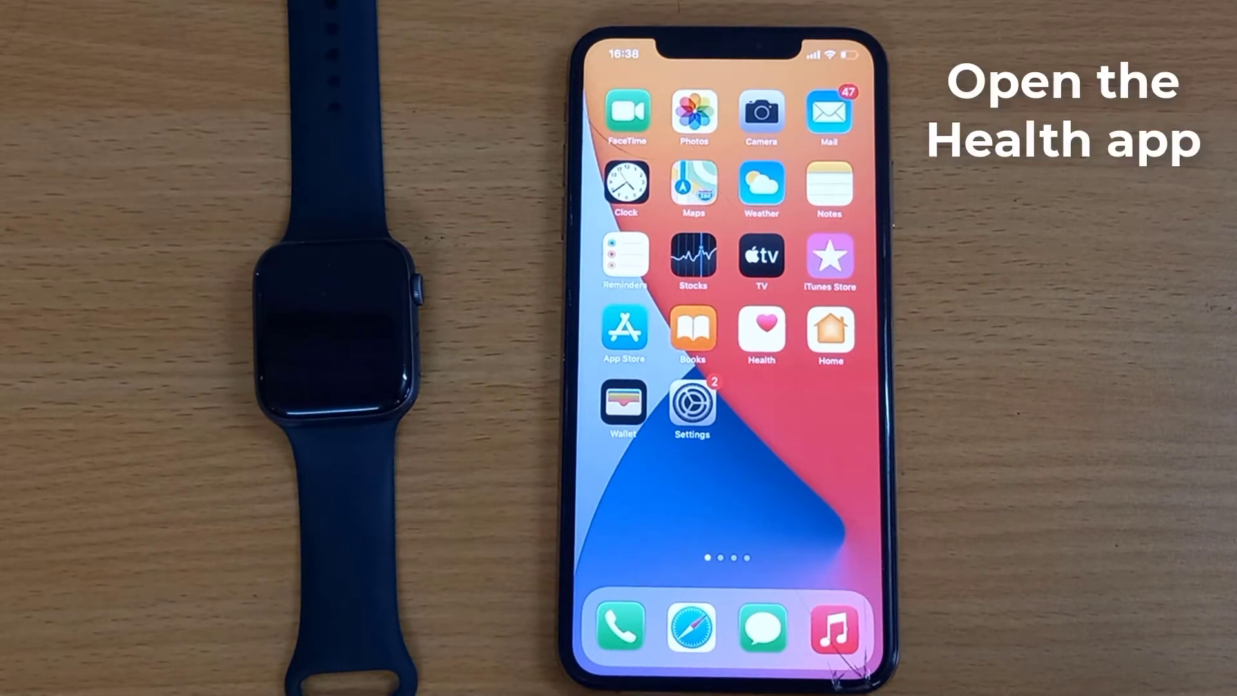
# - Launch the Health app from the Home Screen icon
pyautogui.click(759, 328)
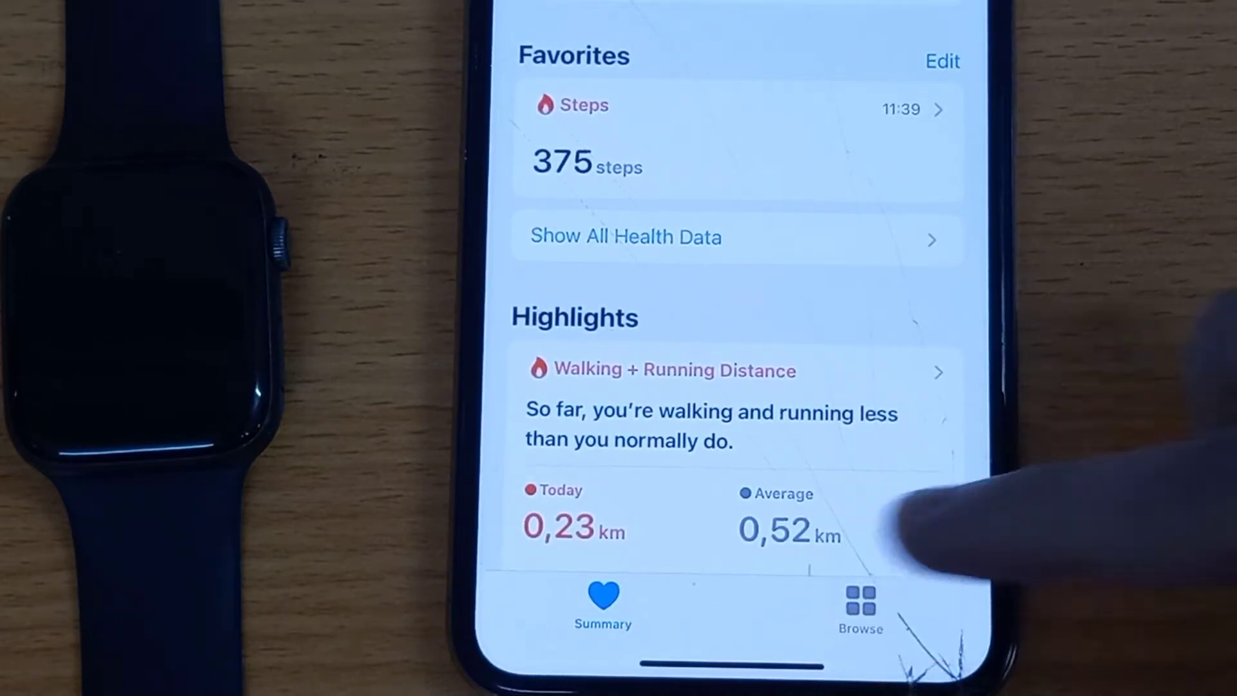
# - Find 'Workouts' under Browse and open its data page
pyautogui.click(860, 608)
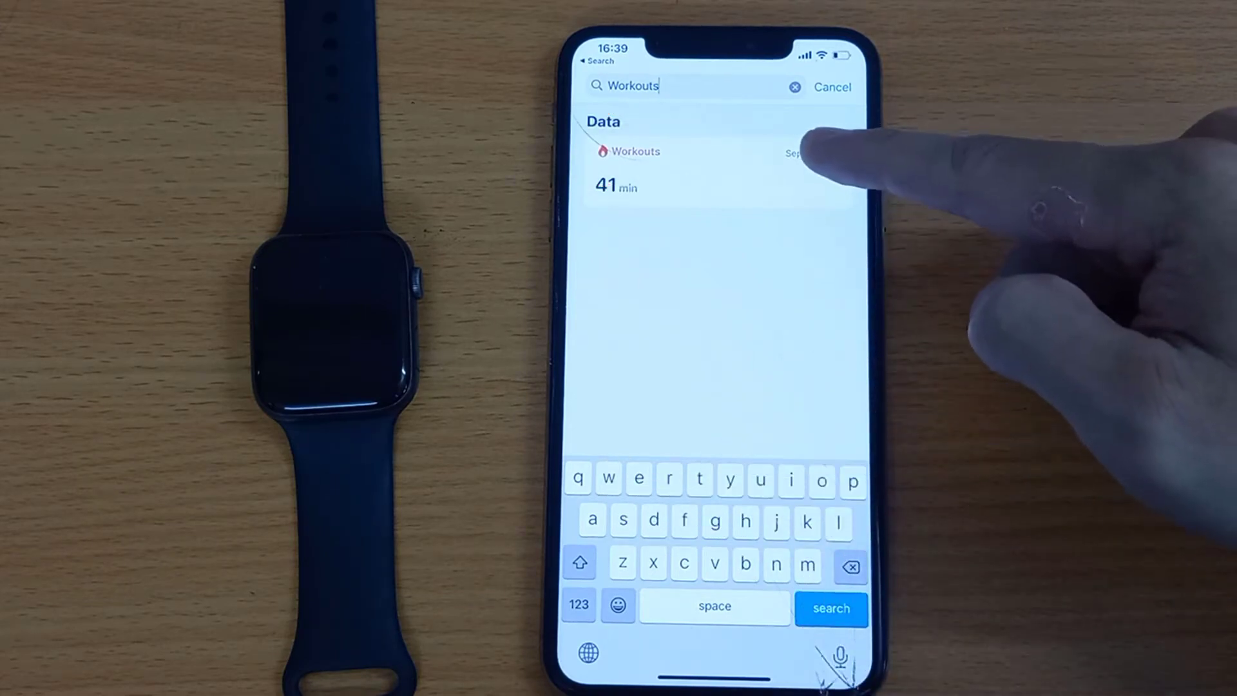
pyautogui.click(636, 150)
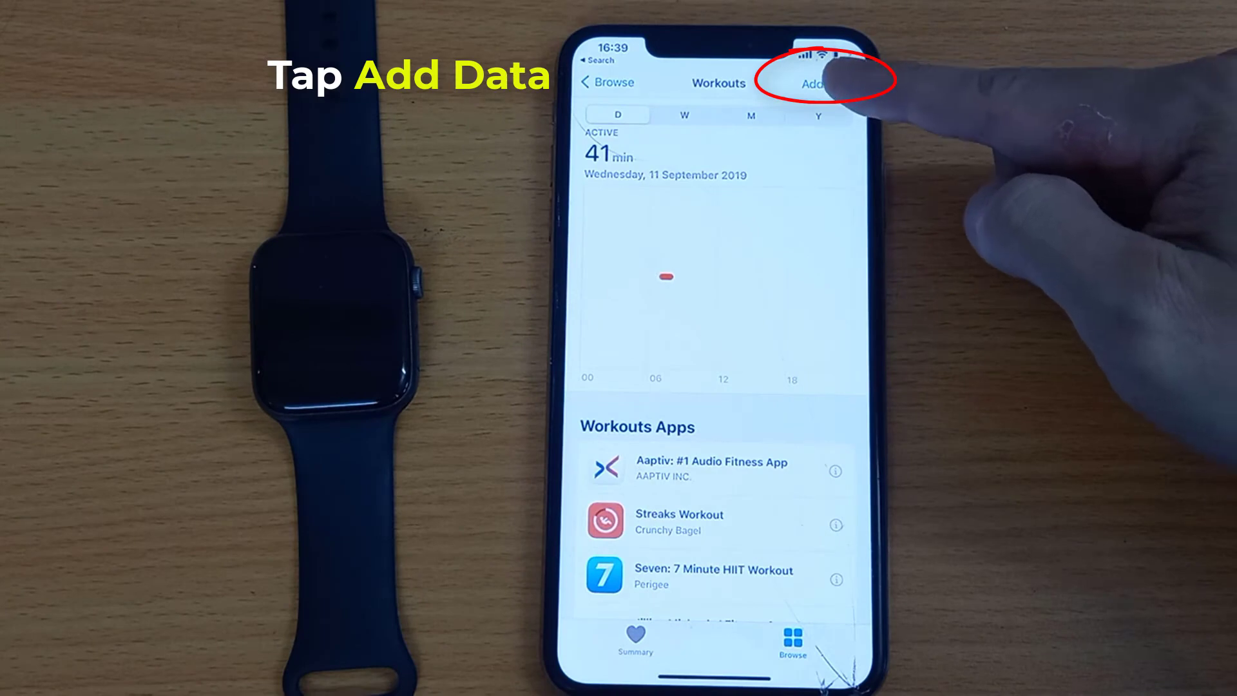
# - Add a workout entry with Tennis as activity type and 250 kilocalories
pyautogui.click(812, 84)
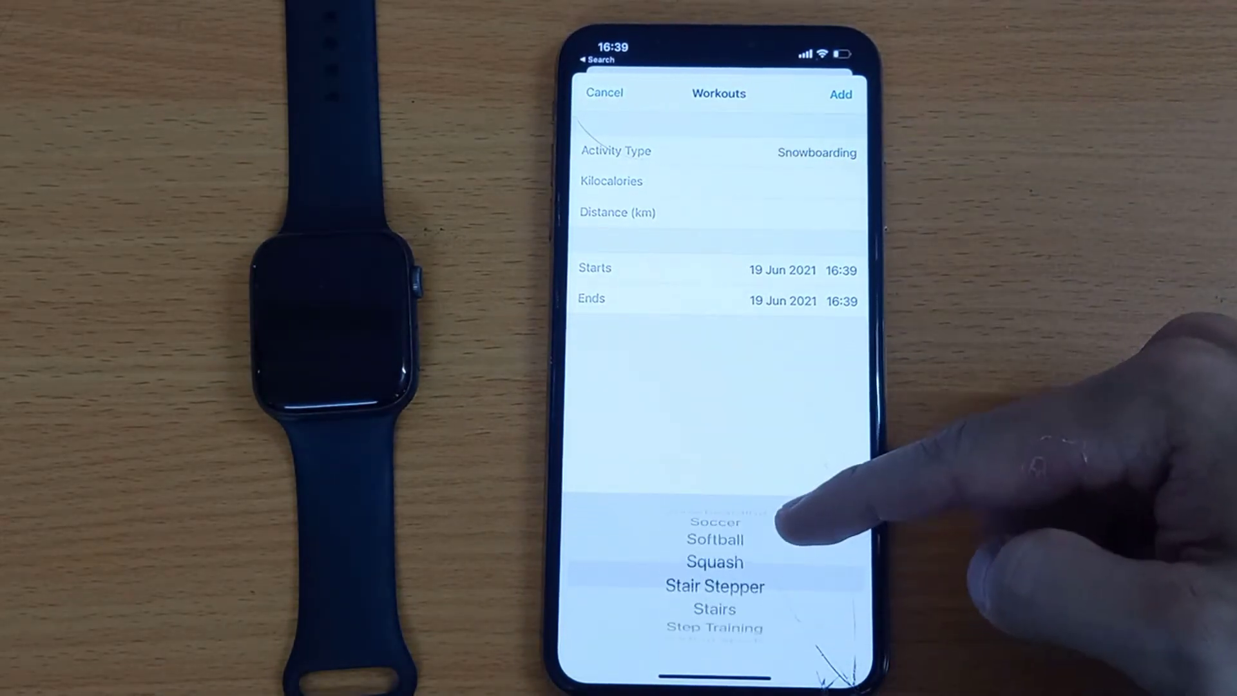
pyautogui.scroll(-3)
pyautogui.write('250')
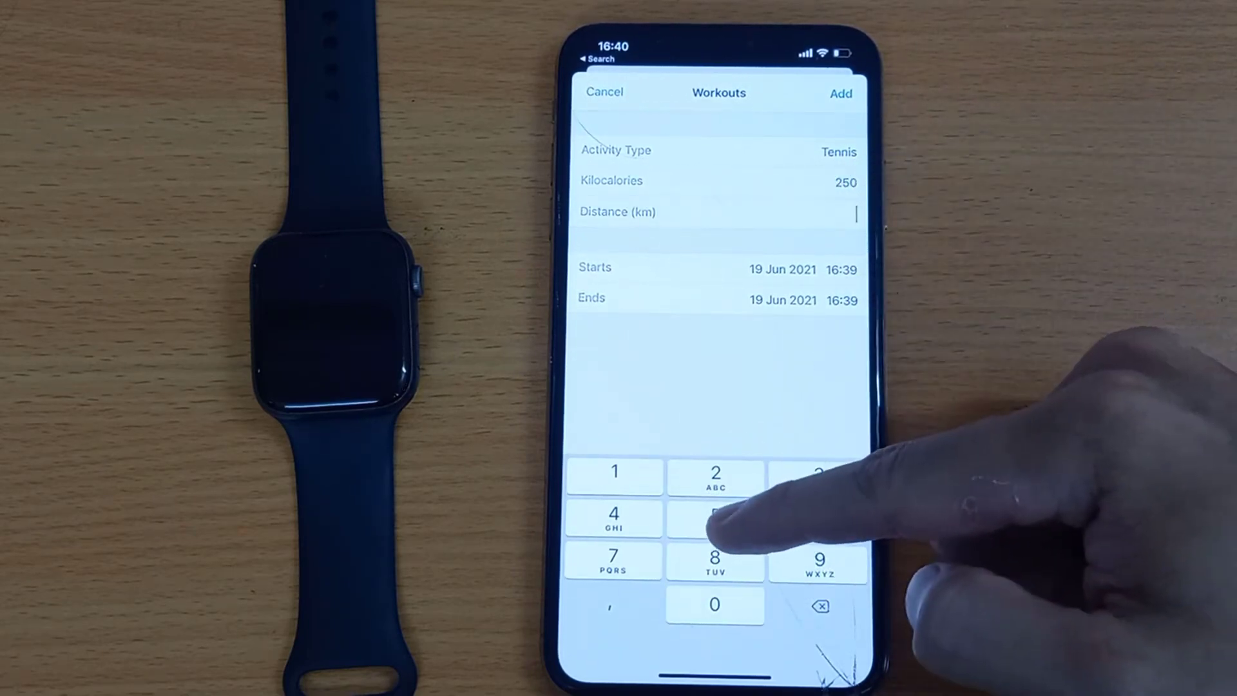
# - Enter 5 km distance, set start 22:41 and end 23:45, and add the workout
pyautogui.click(714, 519)
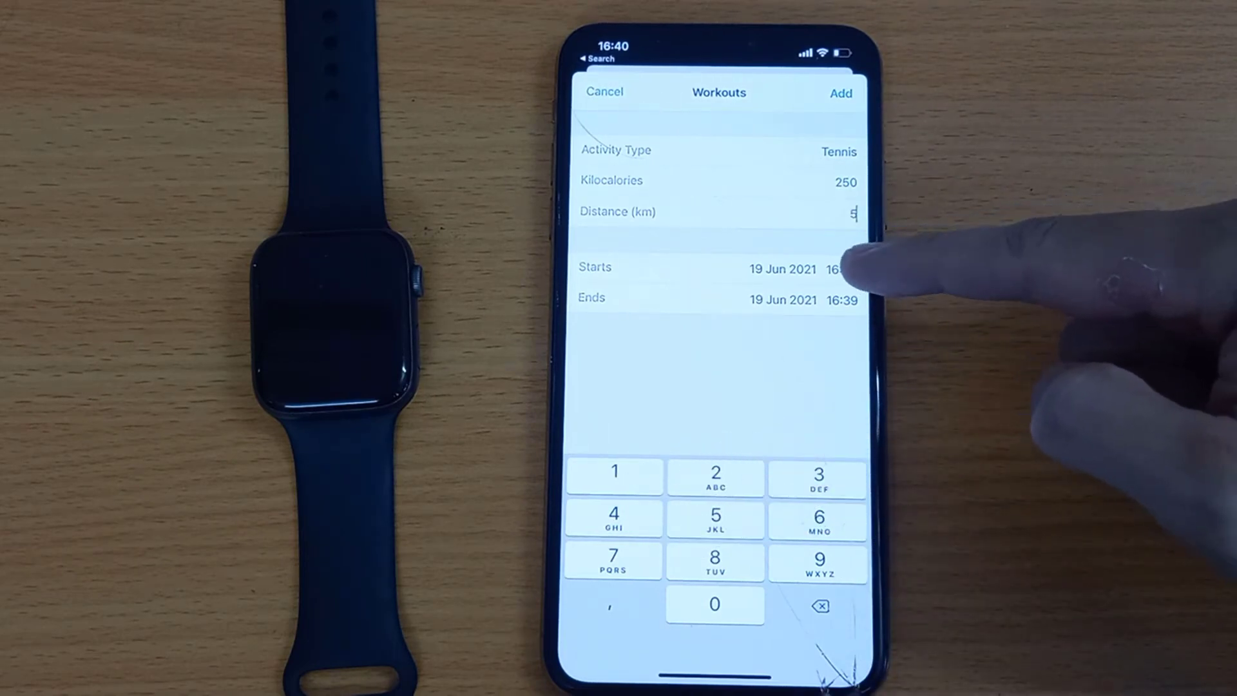
pyautogui.click(781, 268)
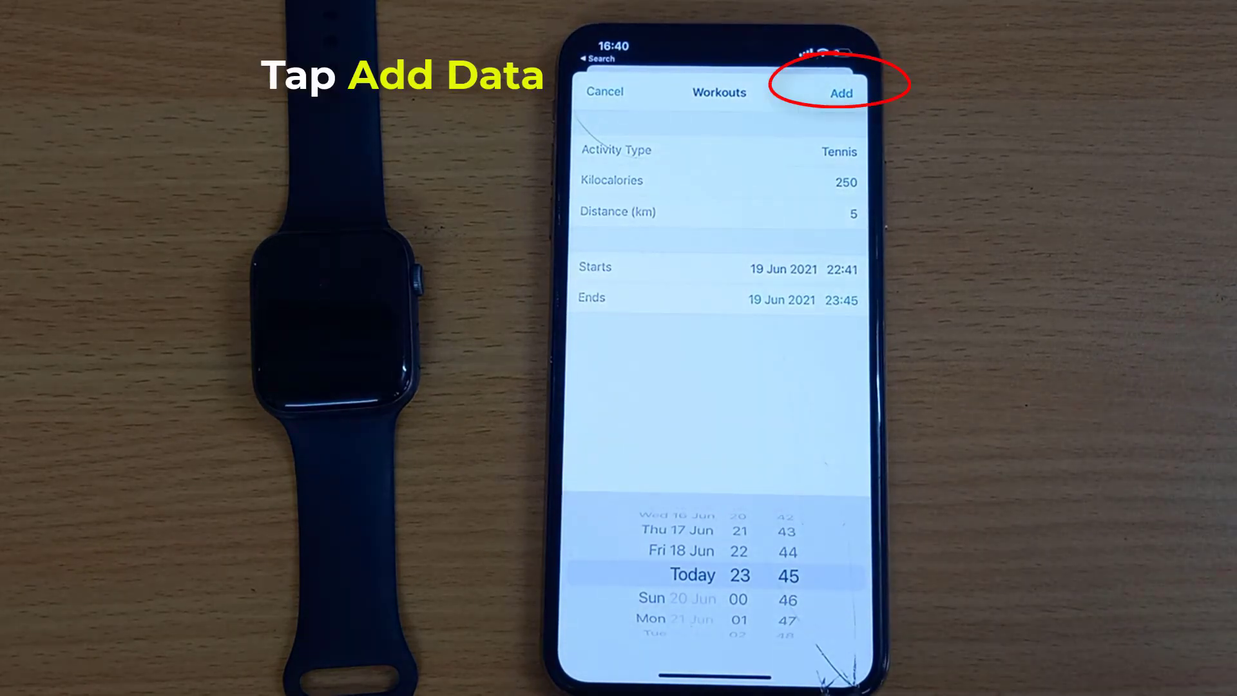
pyautogui.click(840, 92)
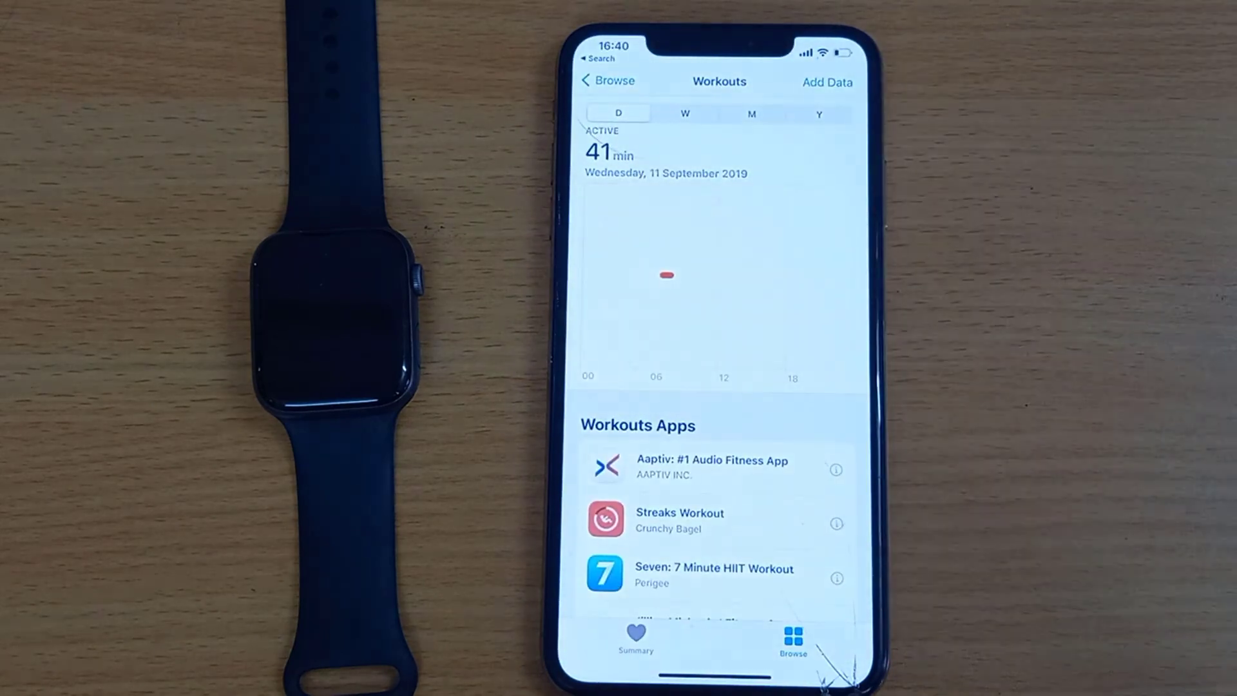